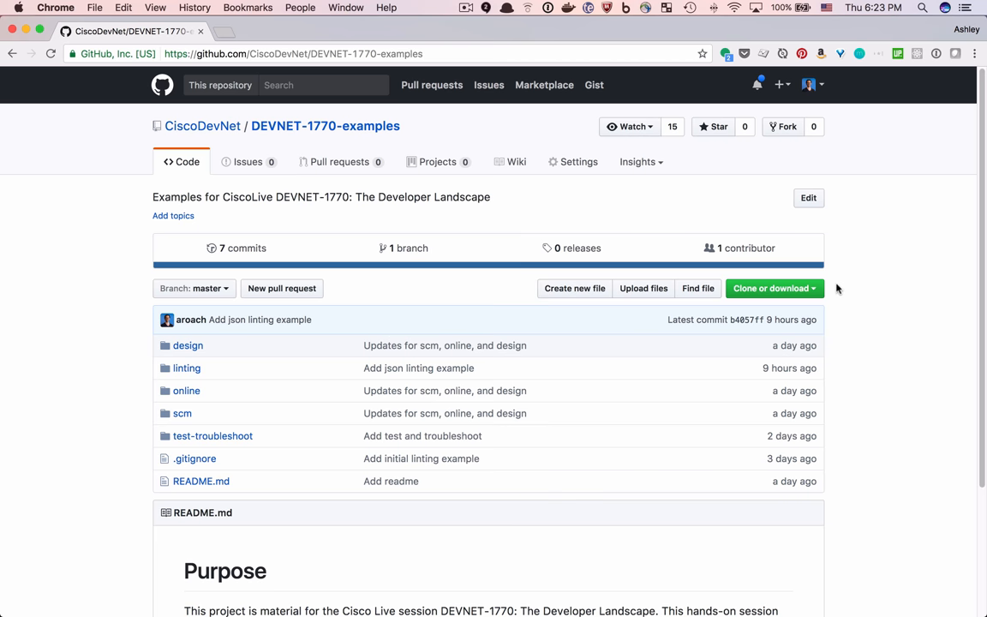
mouse_move(830, 289)
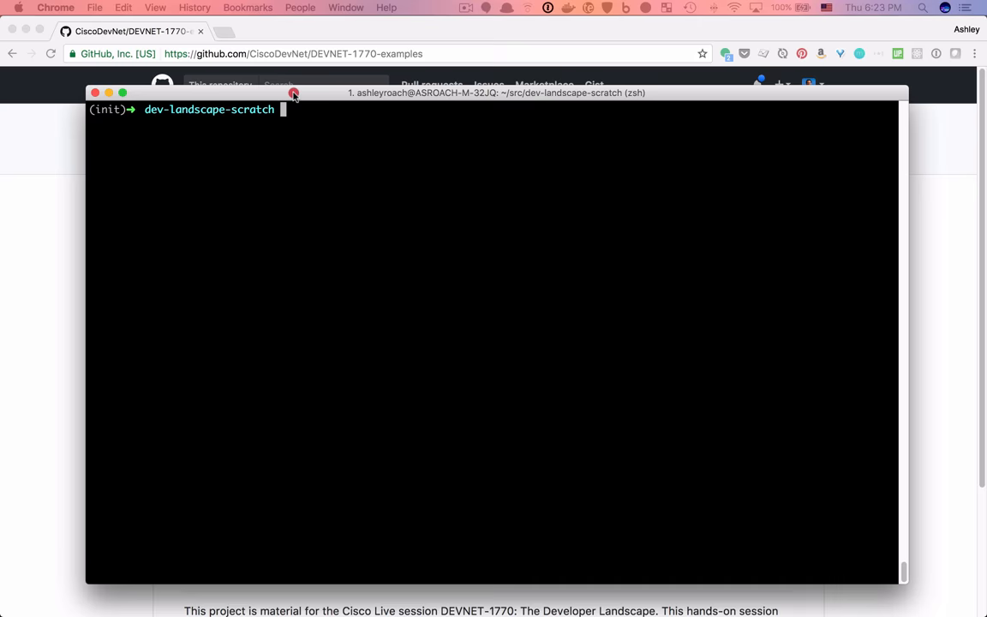
Clone the CiscoDevNet DEVNET-1770-examples repository with git
type("git")
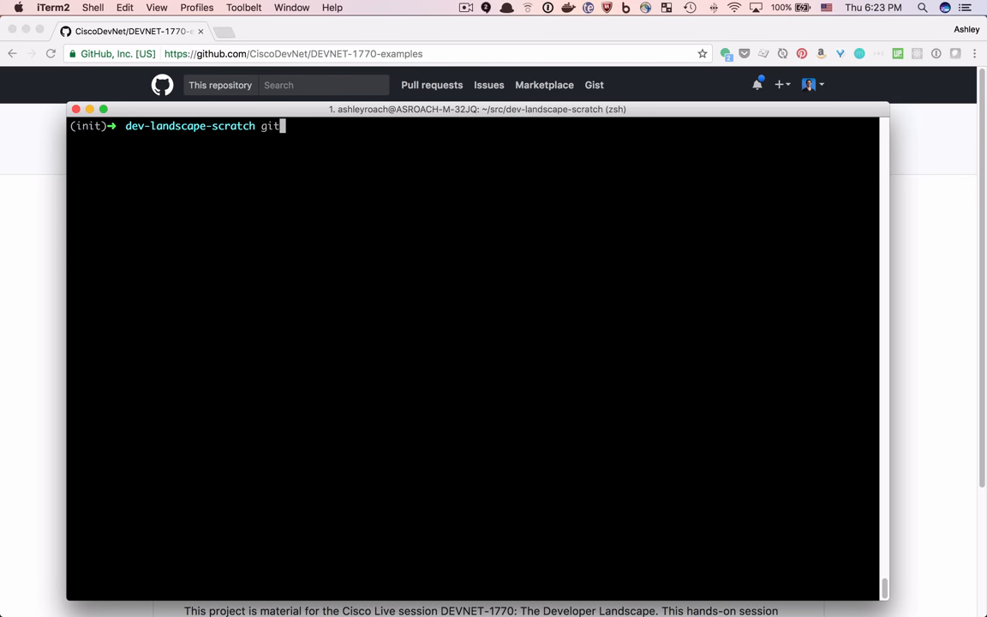
type("clone git@github.com:CiscoDevNet/DEVNET-1770-examples.git")
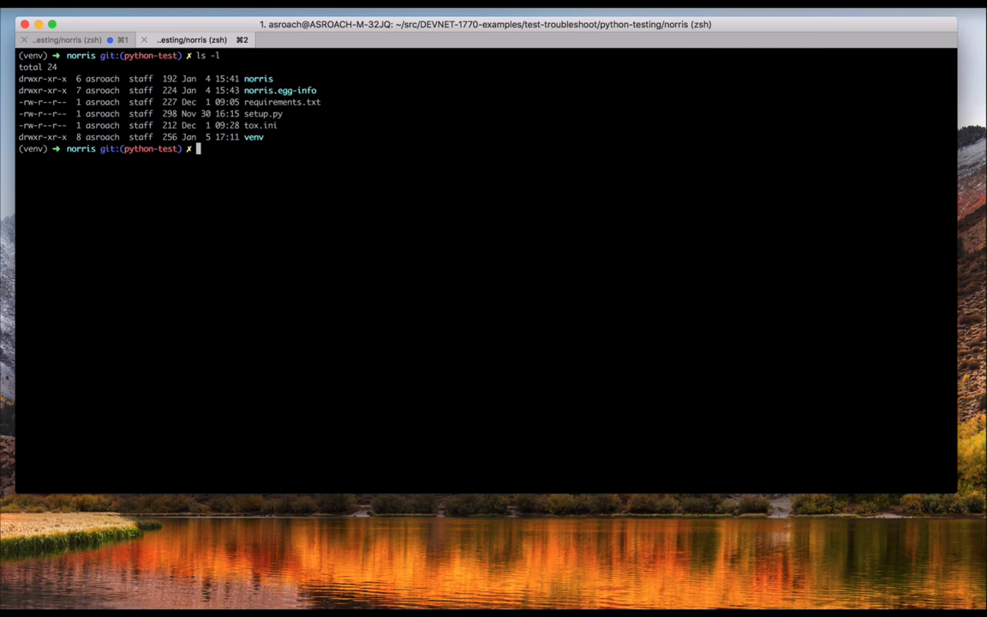
Open tox.ini in MacVim with mvim to review its py36 and pytest environments
type("m")
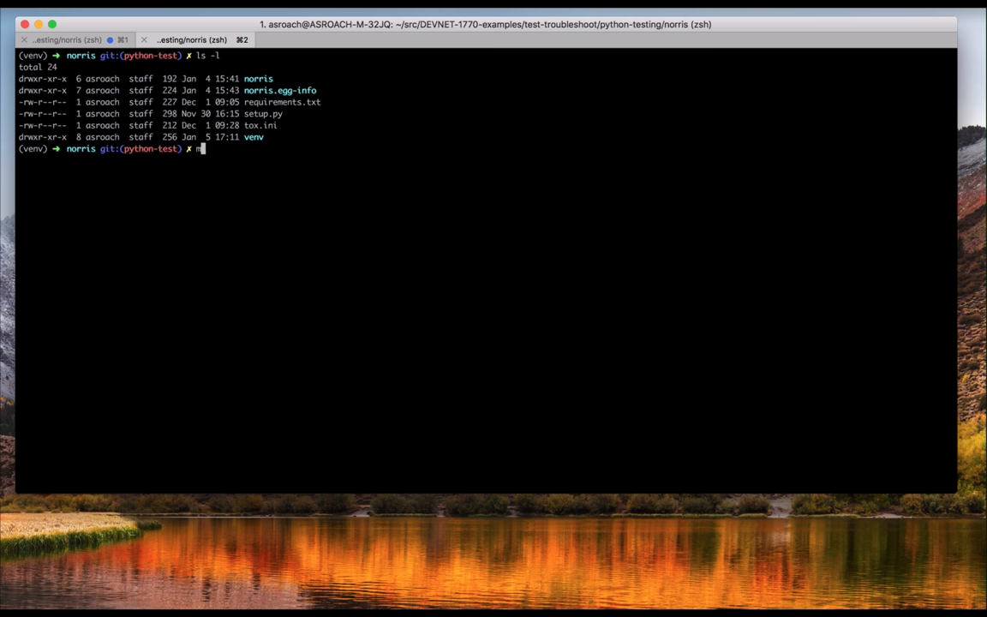
type("mvim tox.ini")
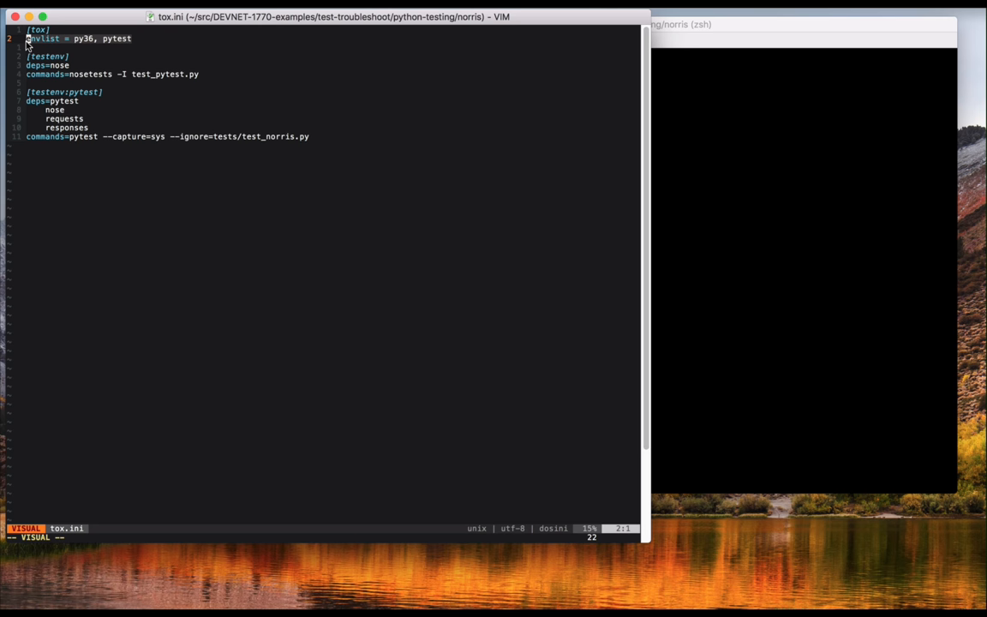
mouse_move(54, 48)
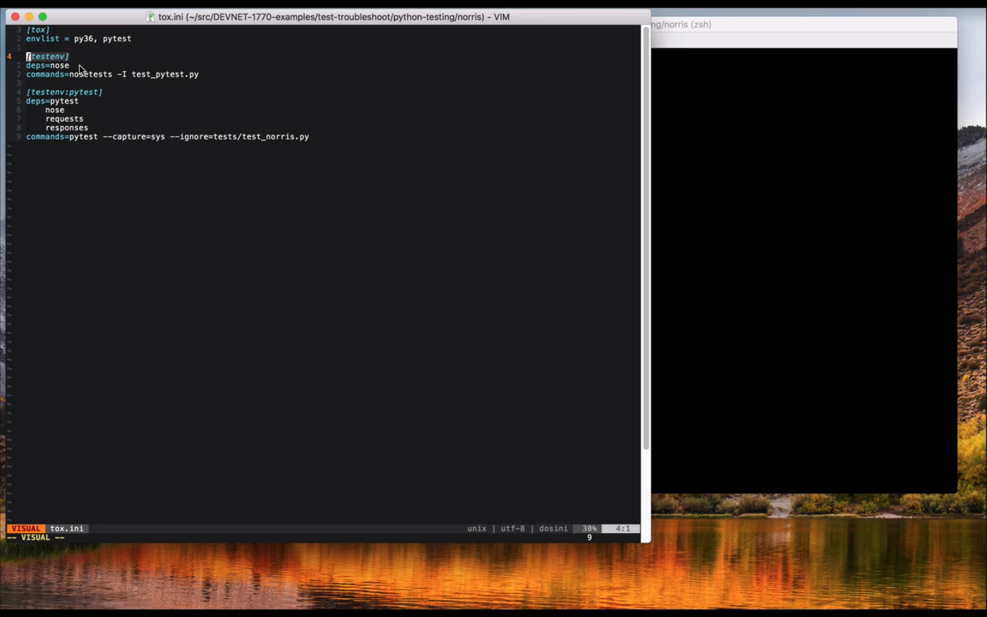
mouse_move(138, 102)
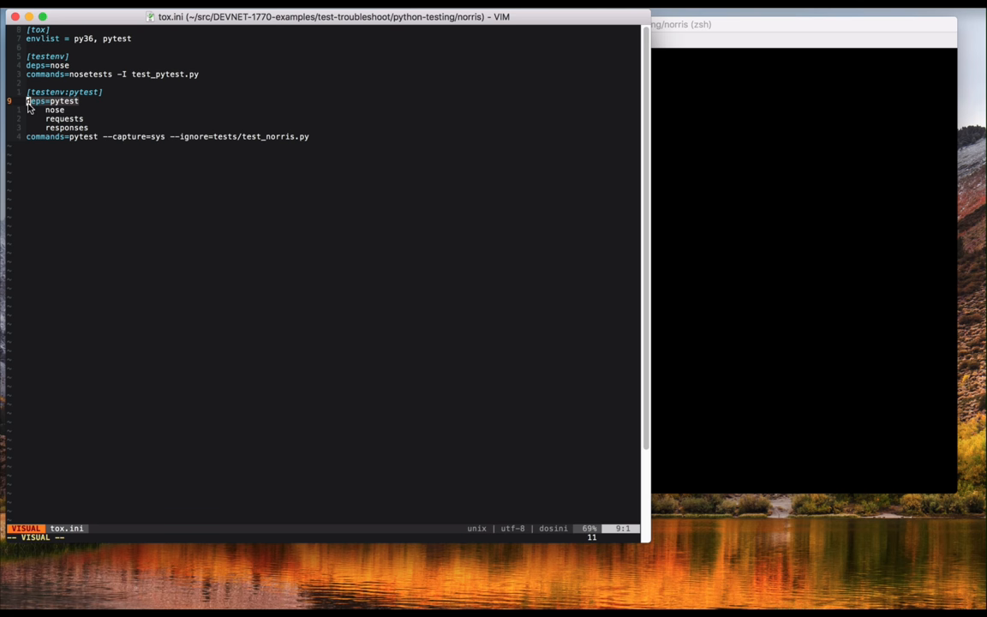
mouse_move(115, 149)
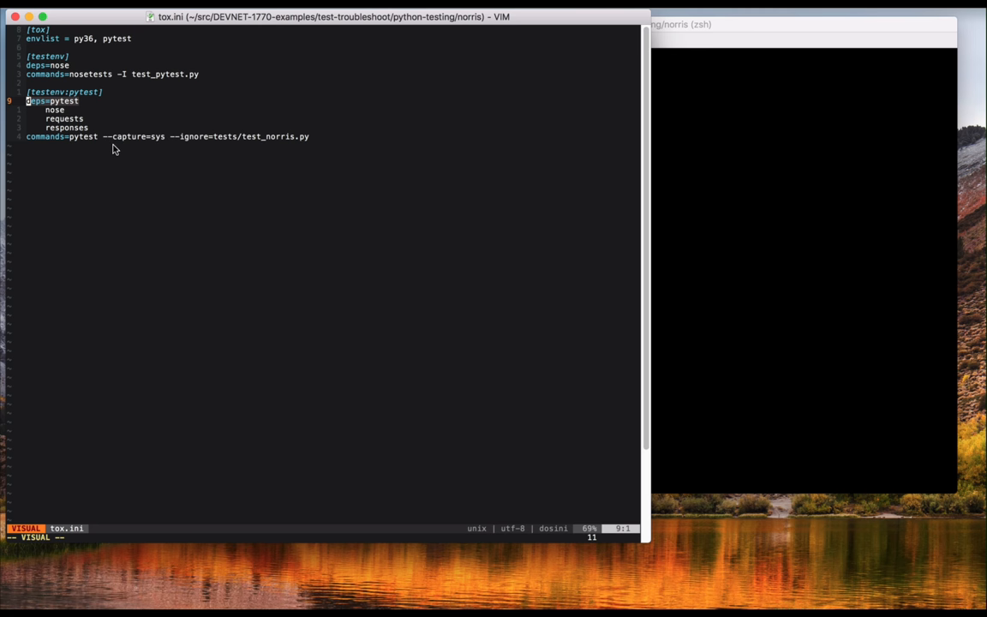
mouse_move(115, 158)
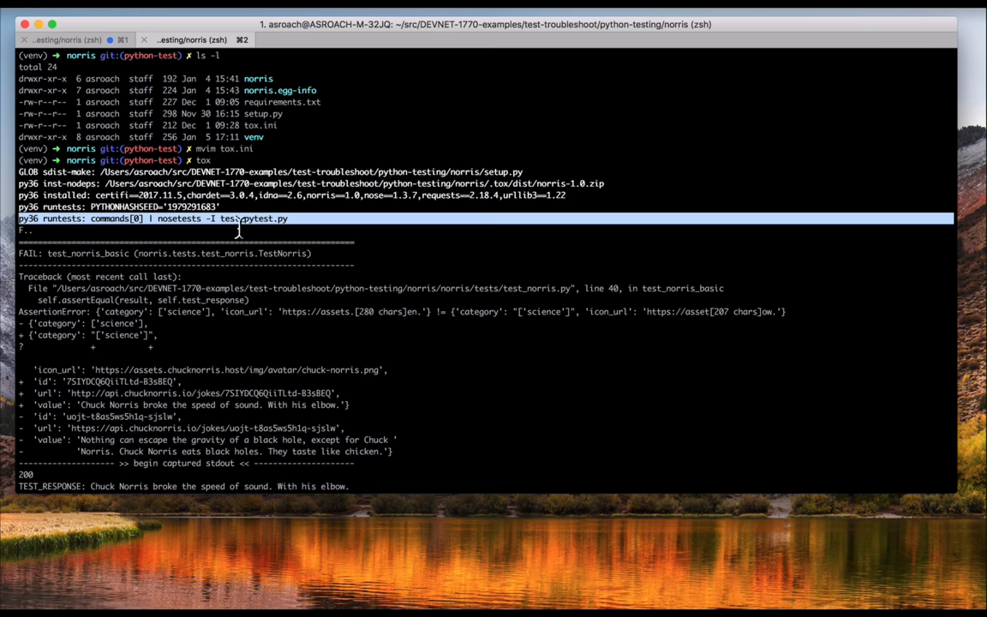
Scroll through the tox output covering the nosetests failure and pytest session
scroll("down", 3)
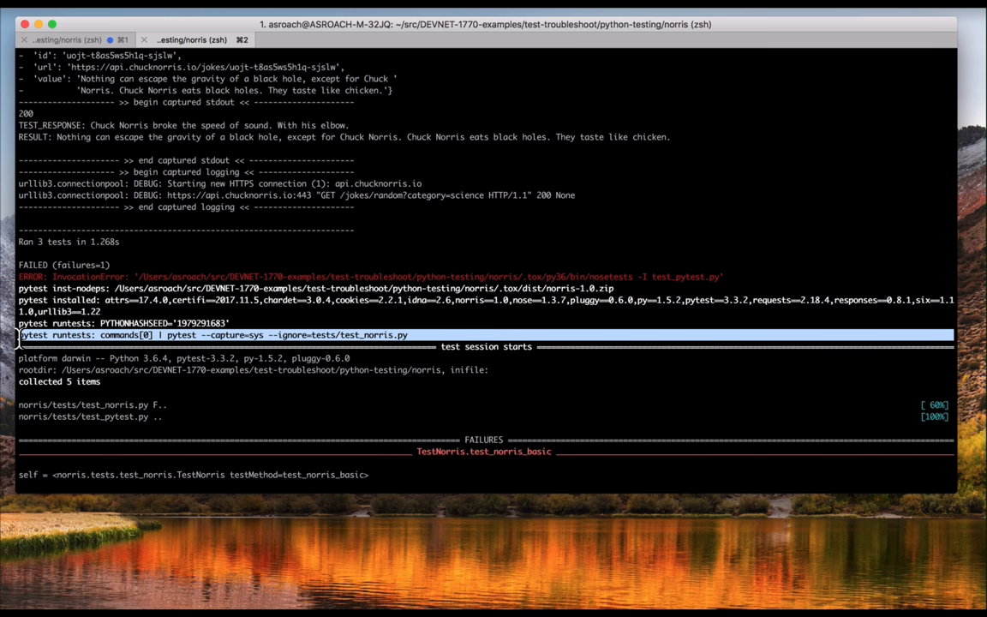
mouse_move(368, 304)
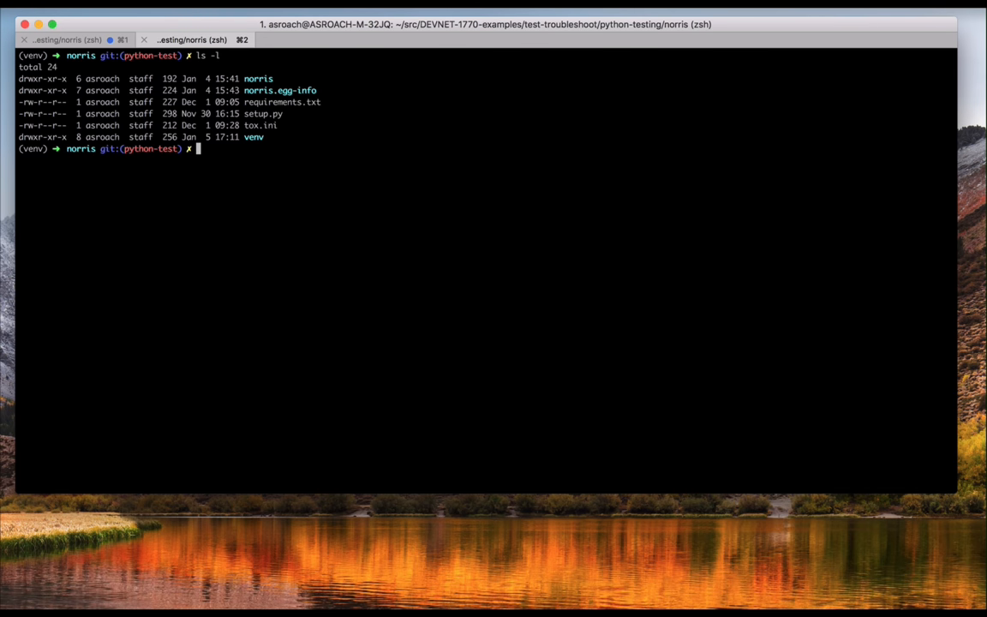
Change into the norris package folder and display its tree structure
type("cd")
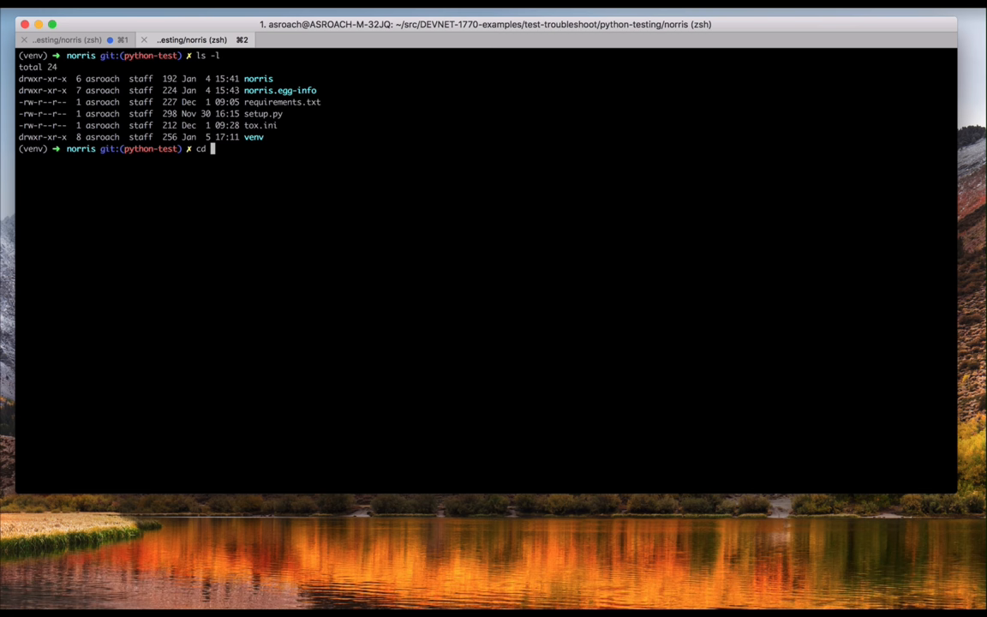
type("norris")
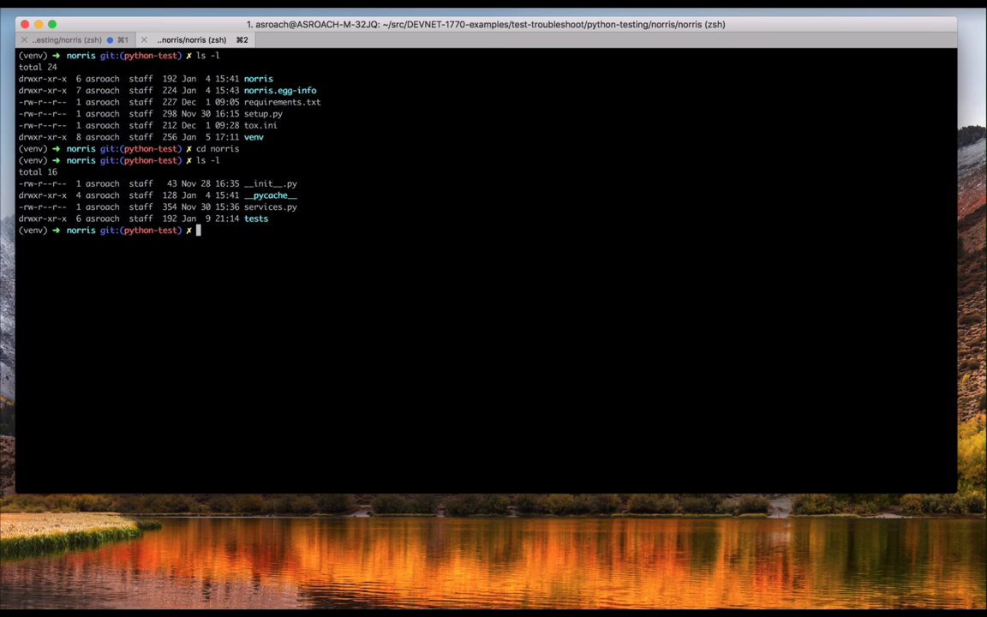
type("tree")
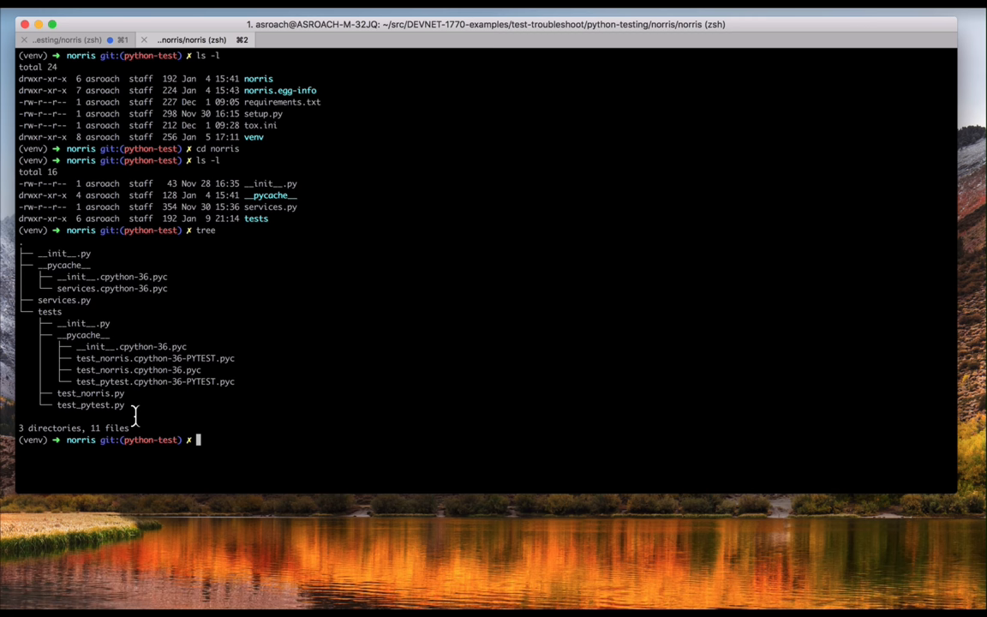
mouse_move(105, 305)
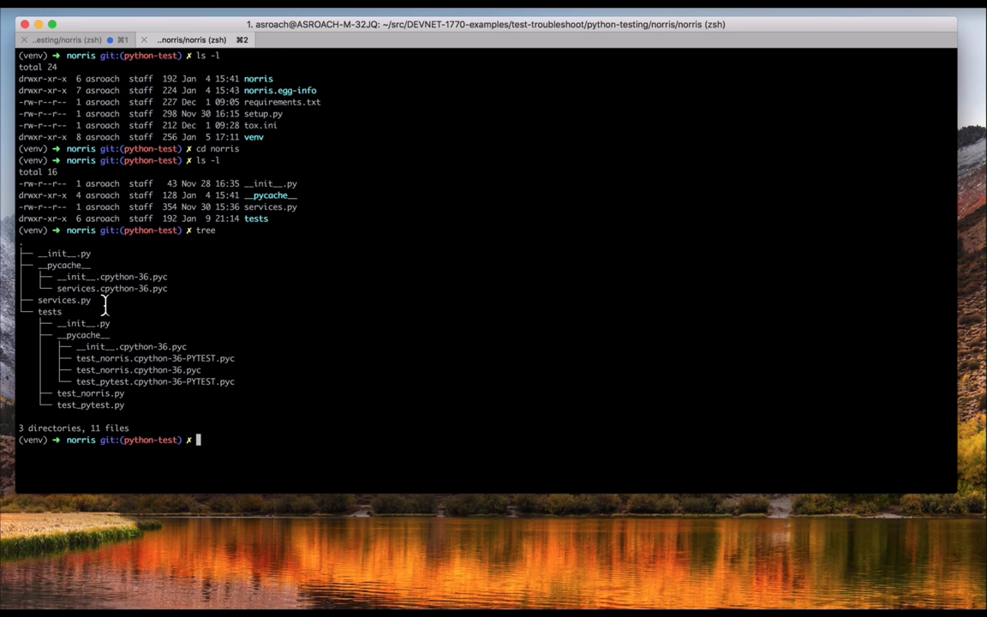
Open services.py and then __init__.py in MacVim with mvim
type("mvim services.py")
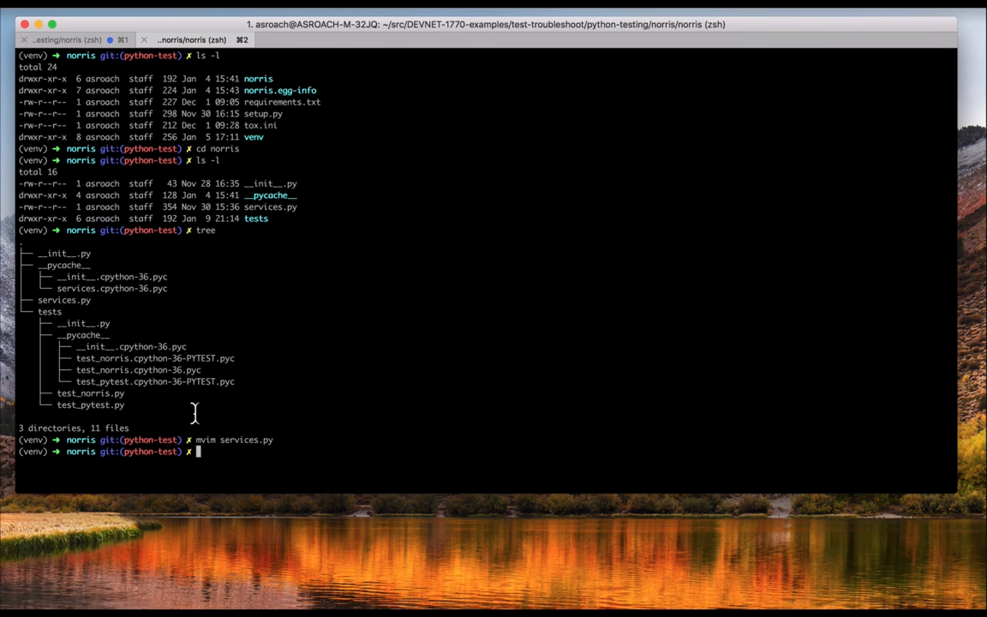
type("mvim")
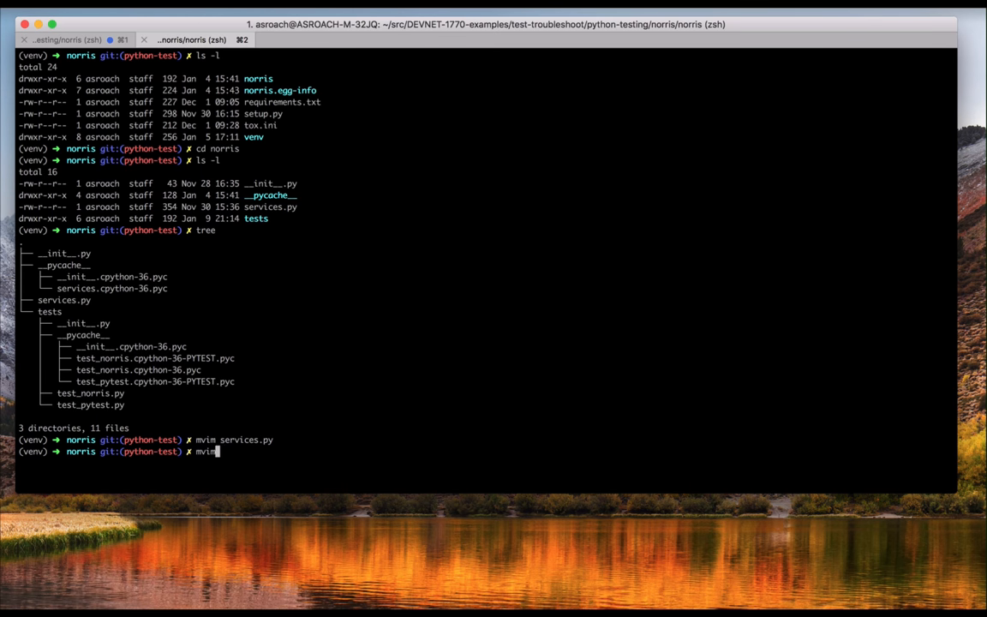
type("__init__.py")
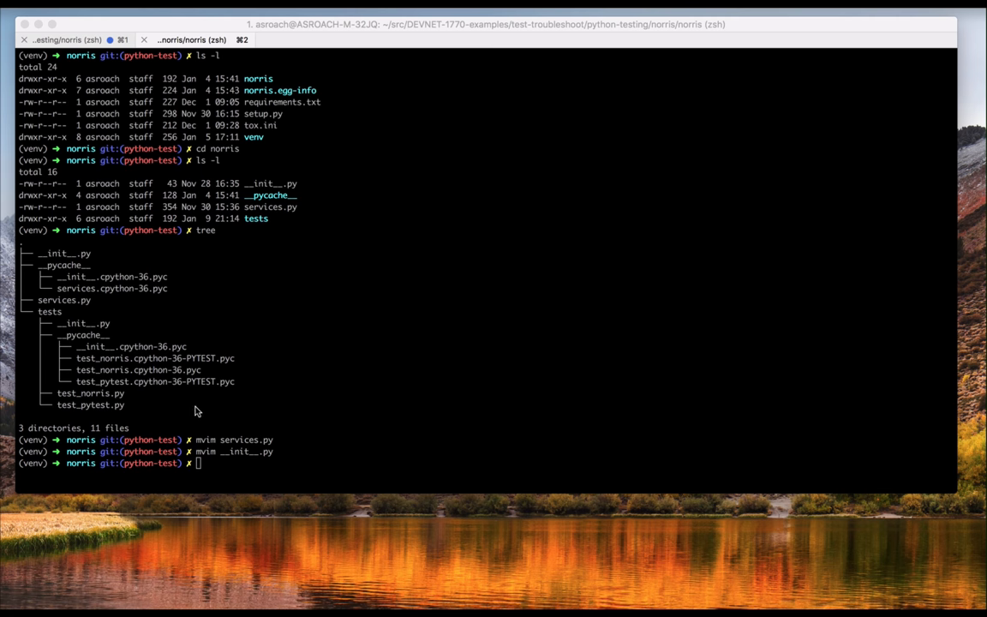
List the tests folder and open tests/test_norris.py in MacVim
type("ls -l tests")
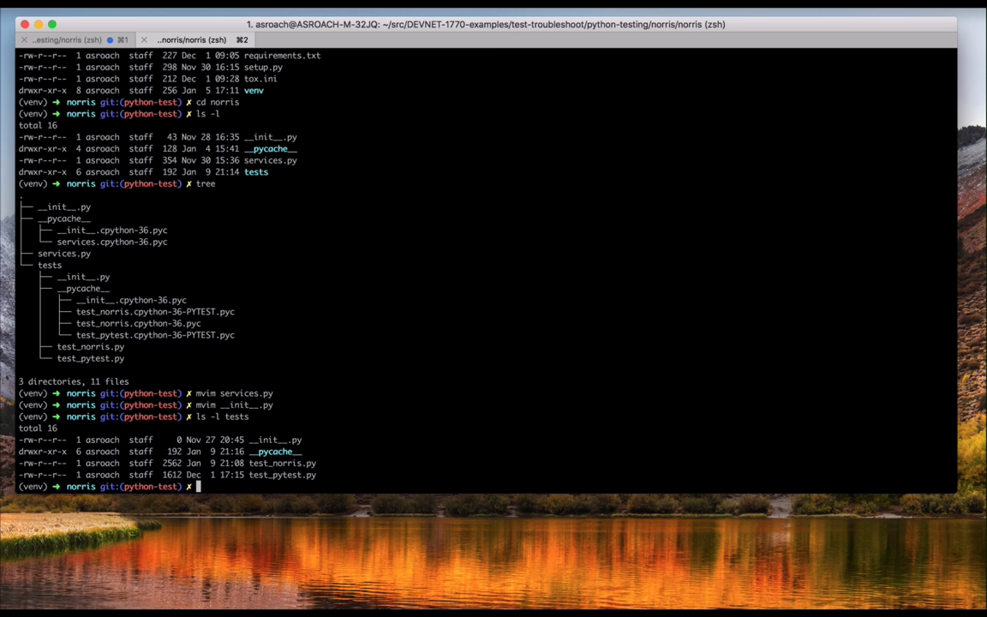
type("mvi")
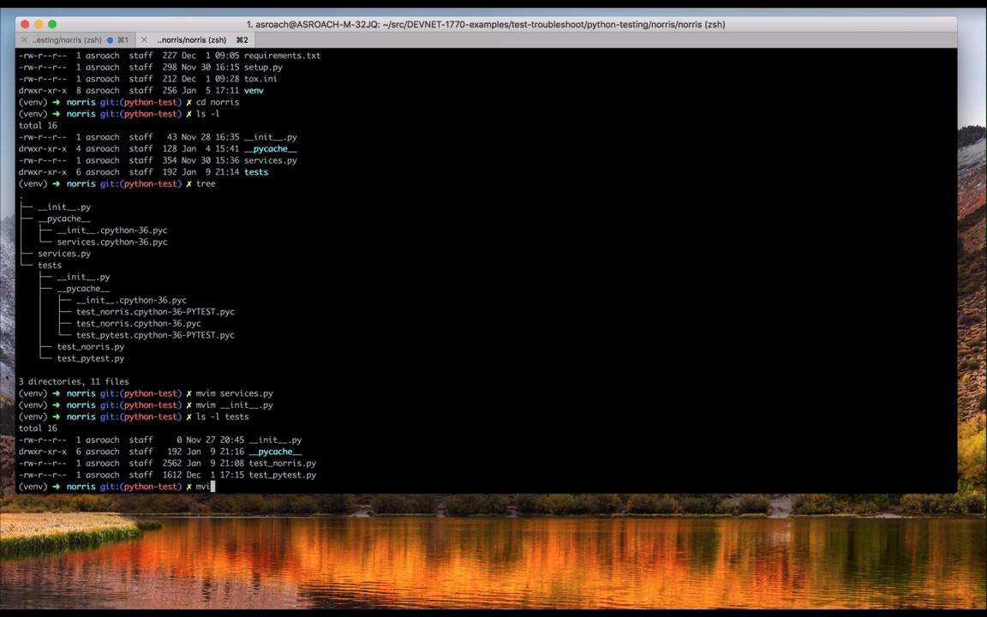
type("tes")
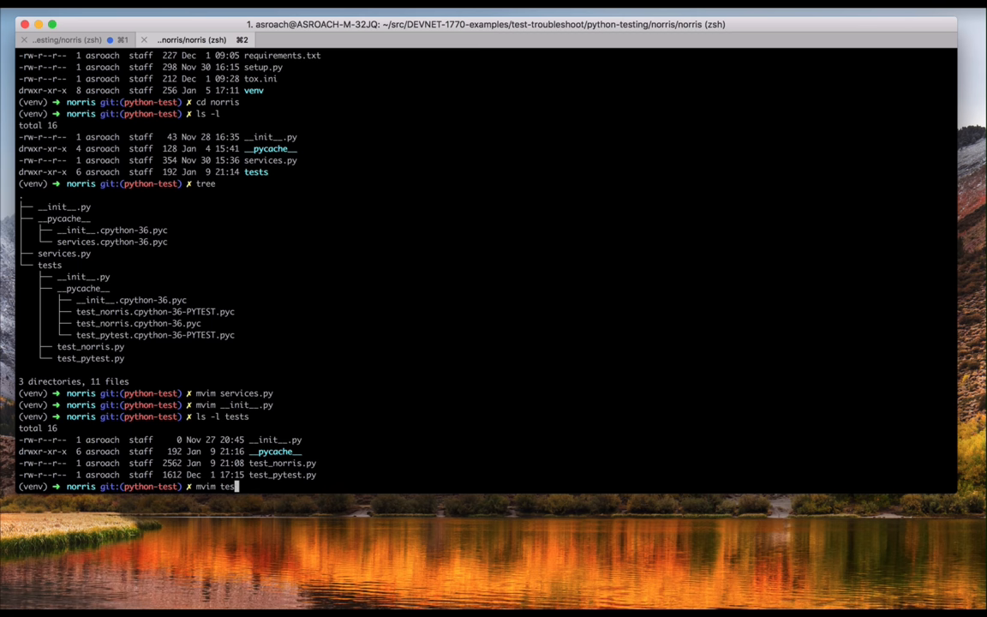
type("ts/")
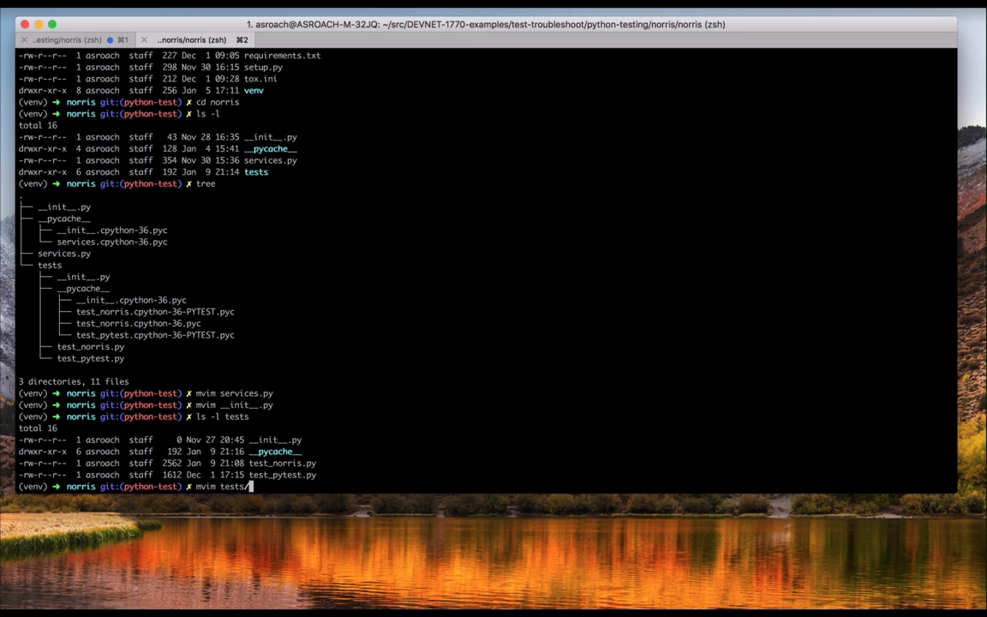
type("test_n")
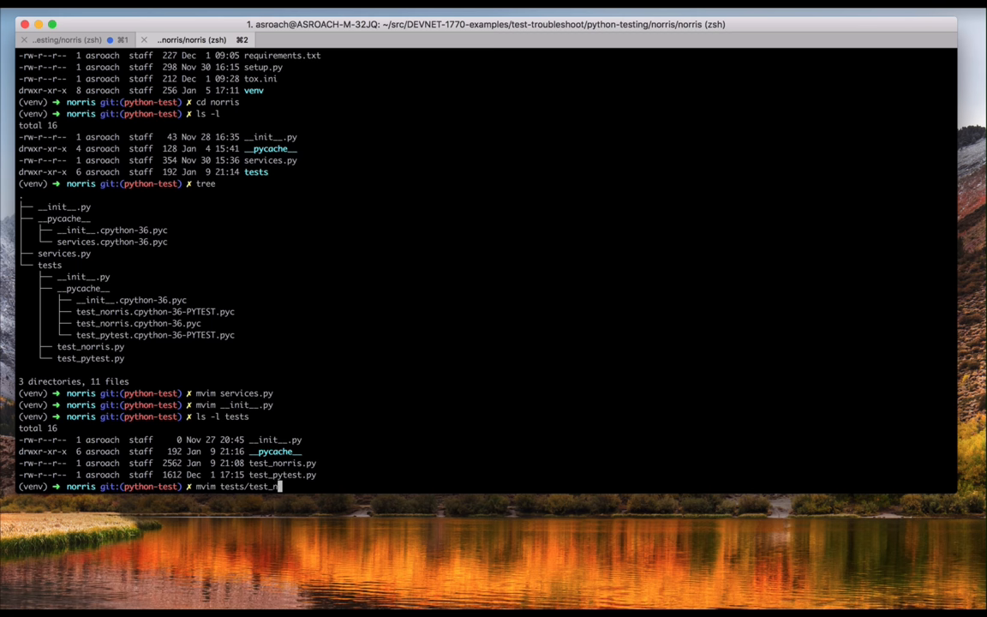
key("enter")
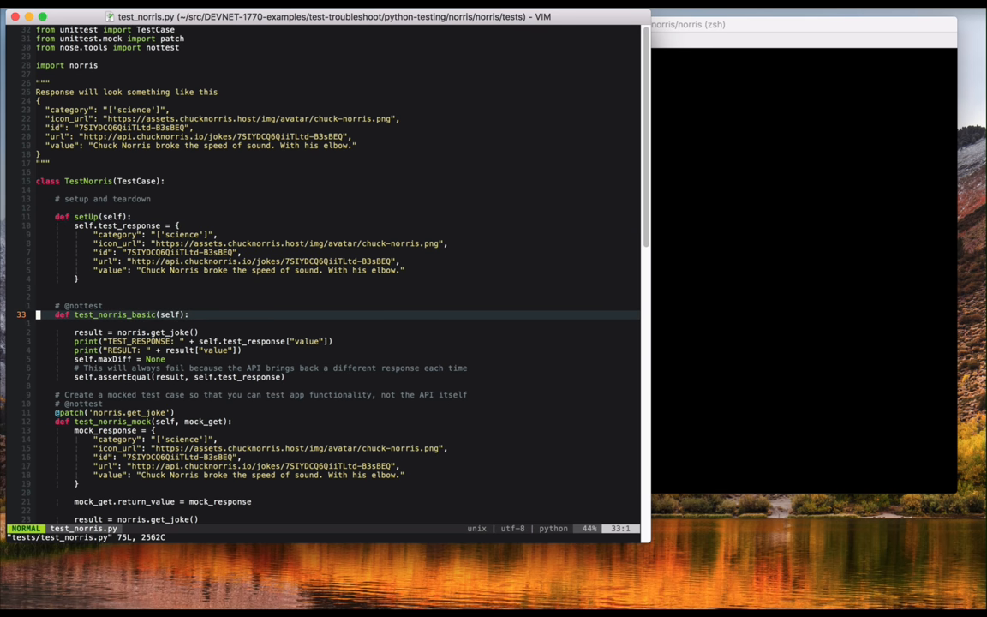
key("j")
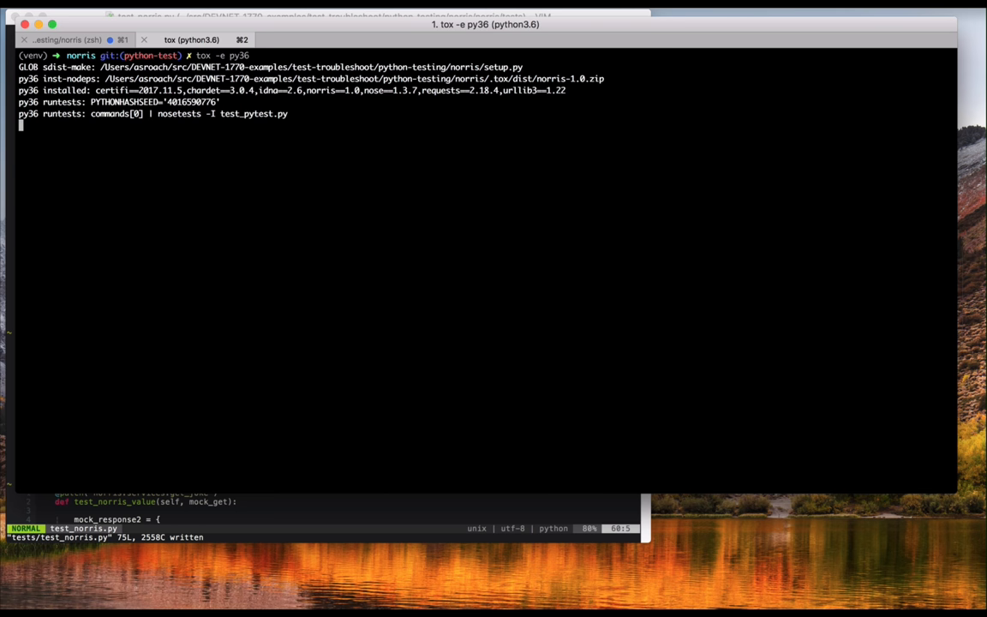
Run tox -e py36 and inspect the test_norris_basic nosetests failure
key("Enter")
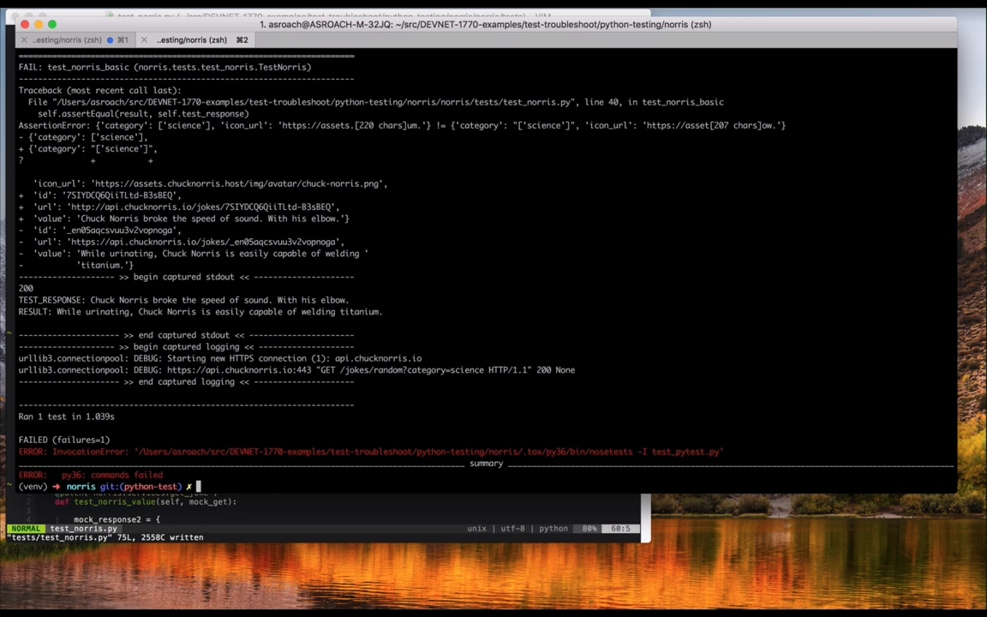
mouse_move(171, 278)
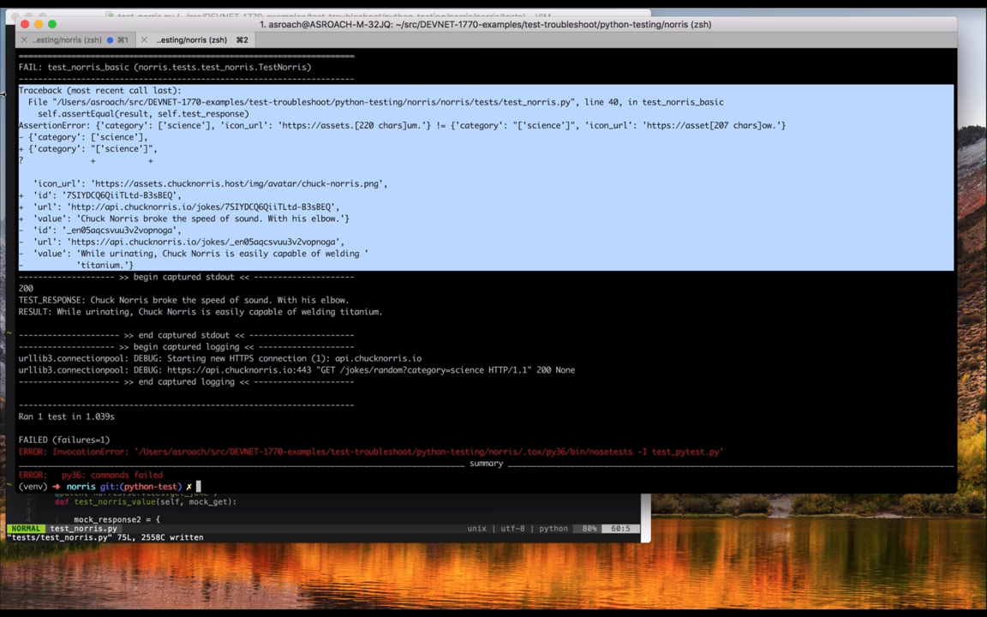
mouse_move(222, 241)
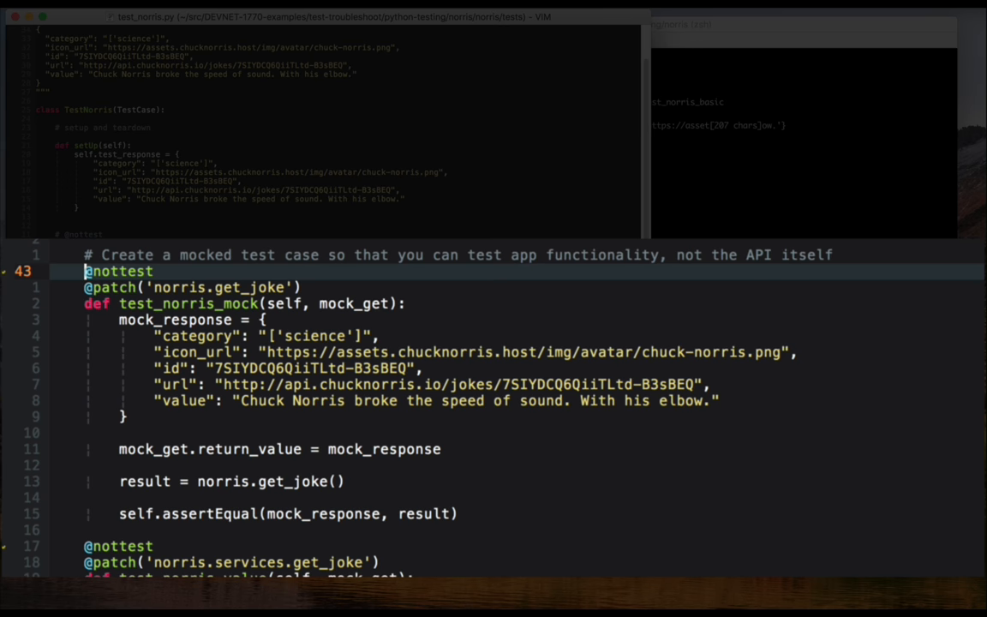
type("#")
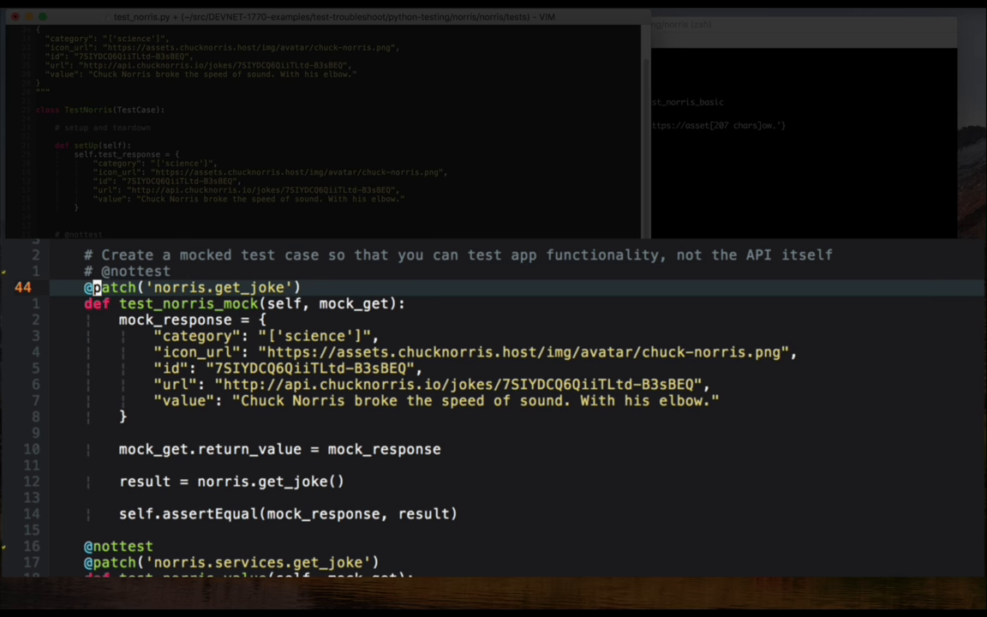
key("j")
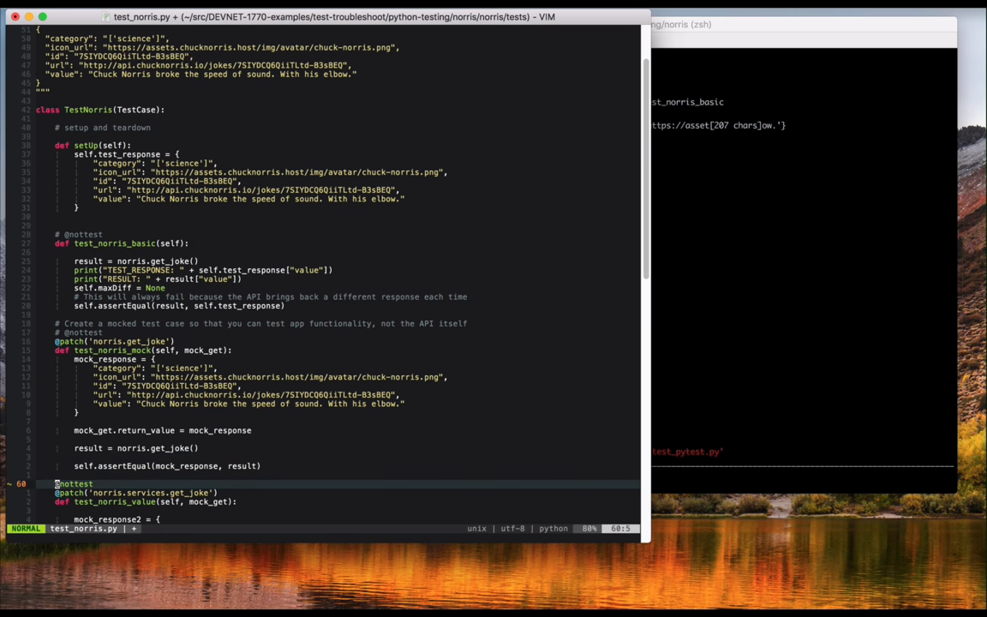
Scroll test_pytest.py in the split to view its fixture and responses-based tests
scroll("down", 3)
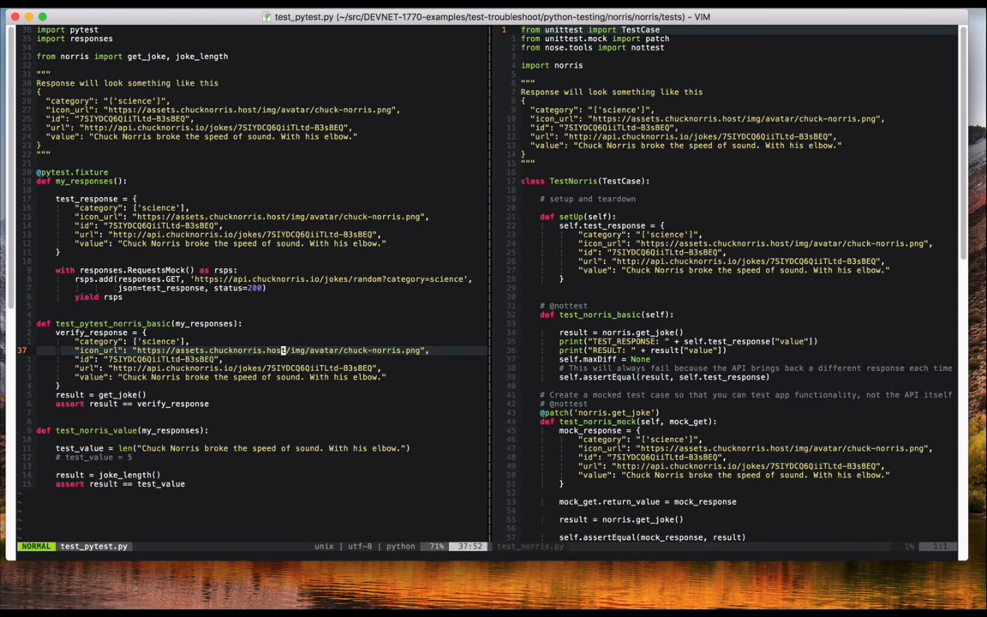
key("gg")
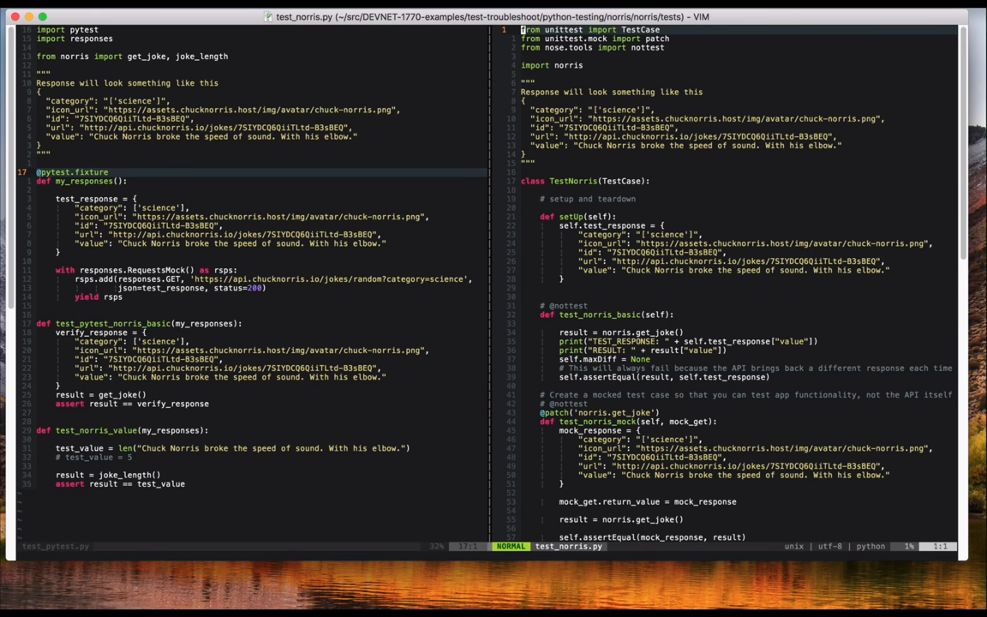
Save test_norris.py with all nottest decorators commented out, then run tox -e pytest
scroll("down", 3)
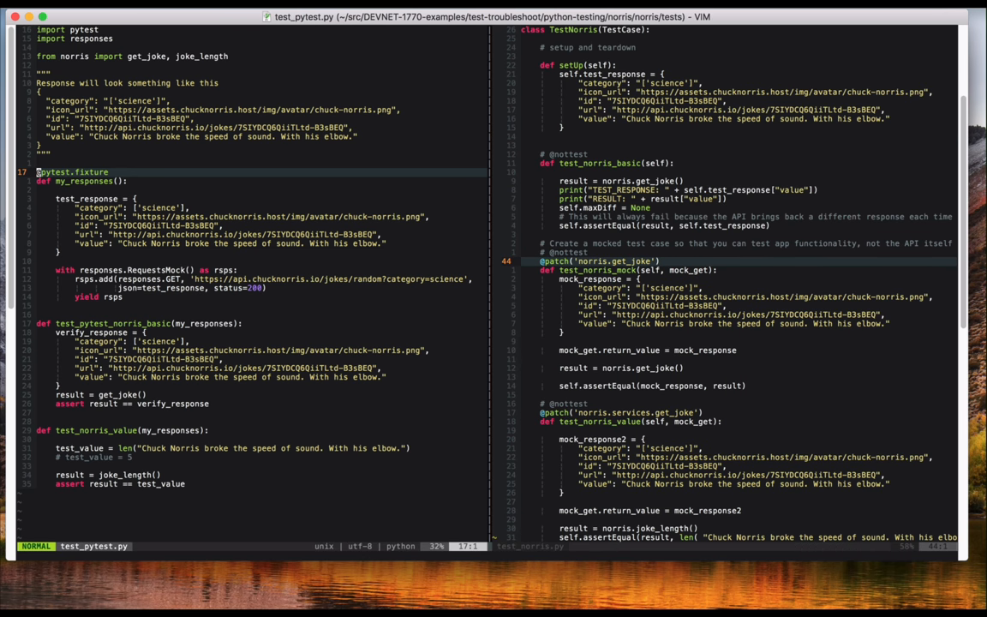
key("j")
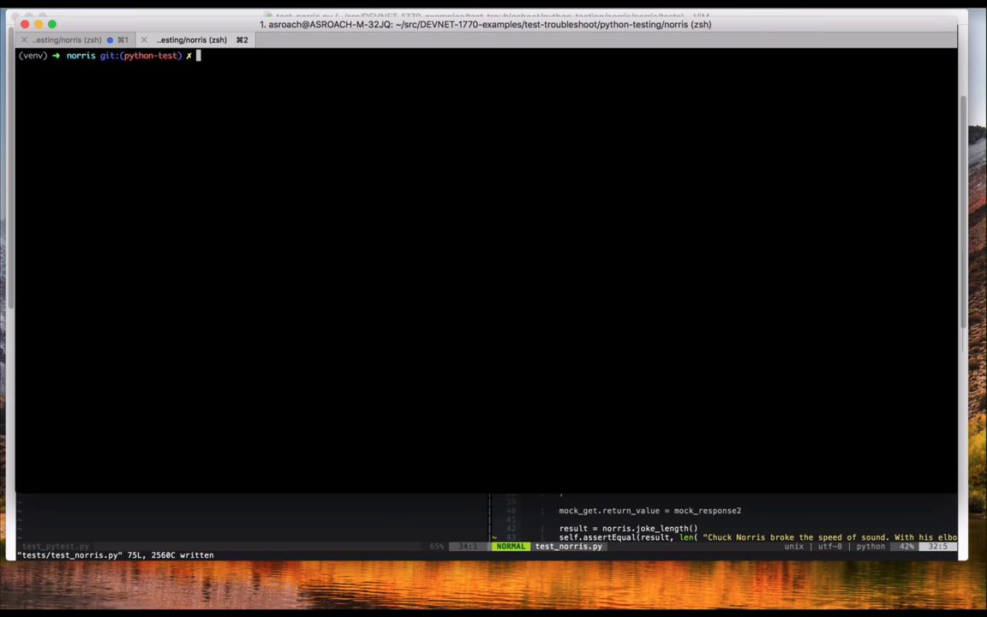
type("tox -e pytest")
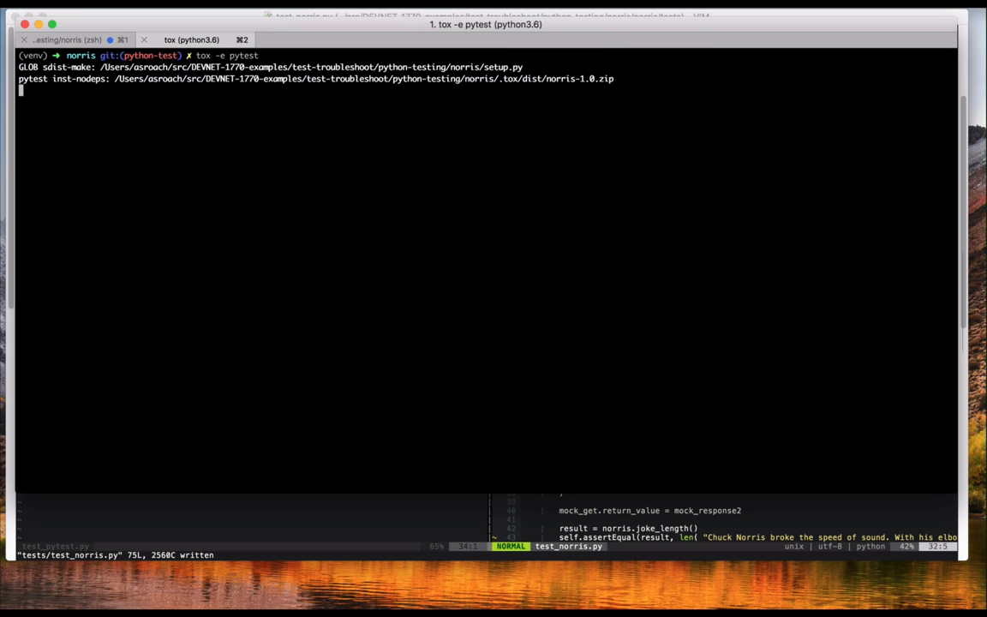